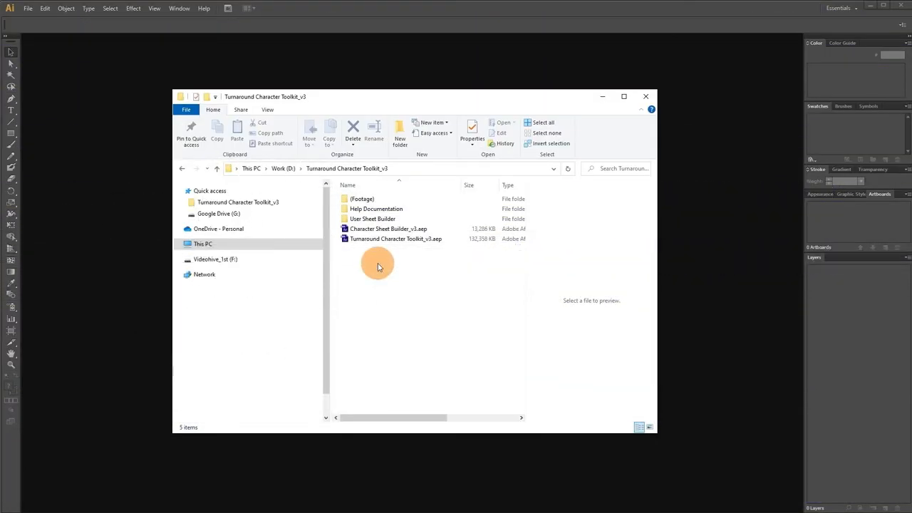
Step: Navigate into User Sheet Builder > Design Sheet Form to reach the AI and PSD subfolders
{"action": "double_click", "coordinate": [374, 220]}
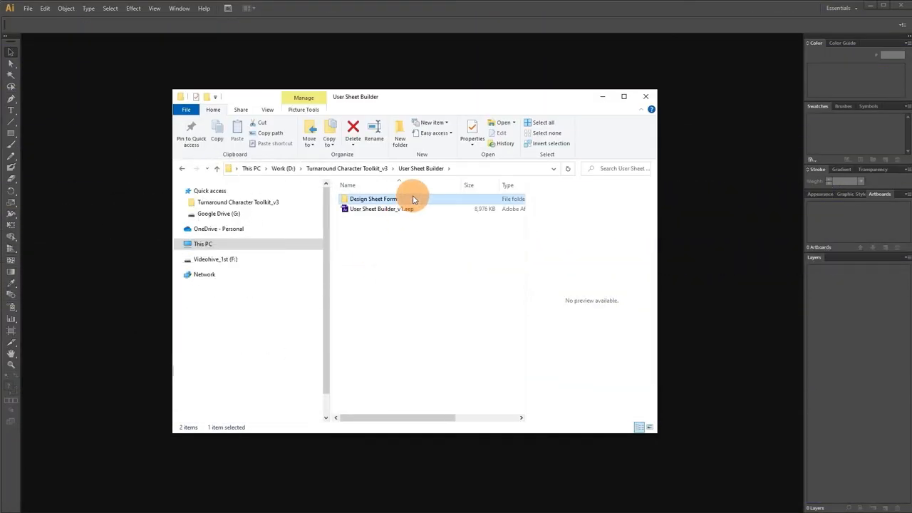
{"action": "double_click", "coordinate": [371, 200]}
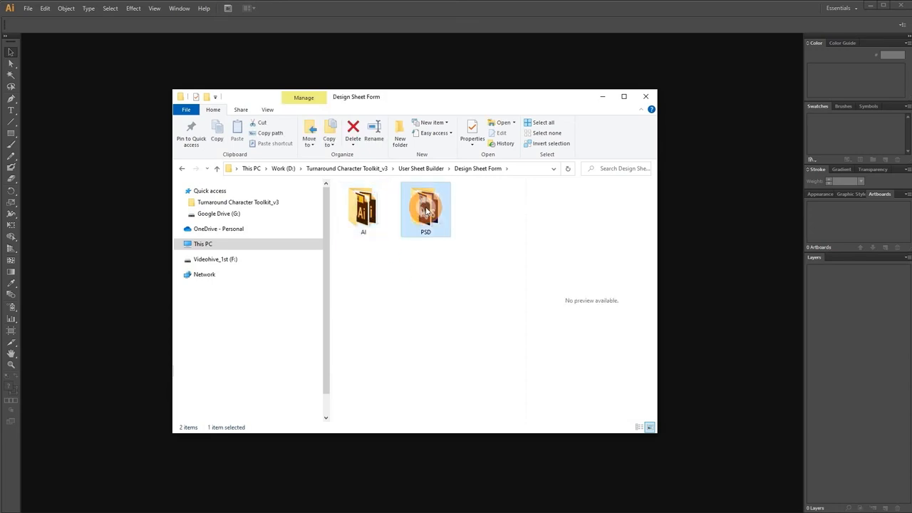
{"action": "double_click", "coordinate": [363, 208]}
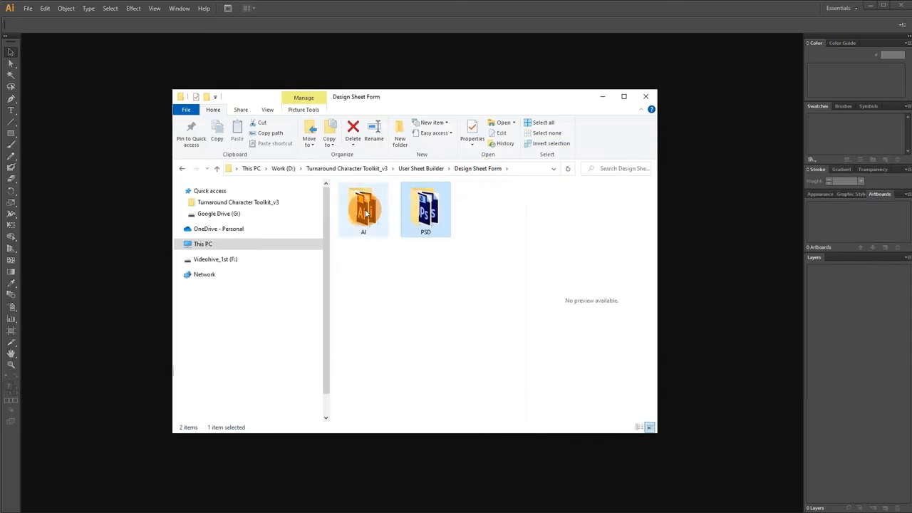
Step: Open Head1 Part.ai and Body_Part_Thin.ai from the AI folder in Illustrator
{"action": "double_click", "coordinate": [364, 208]}
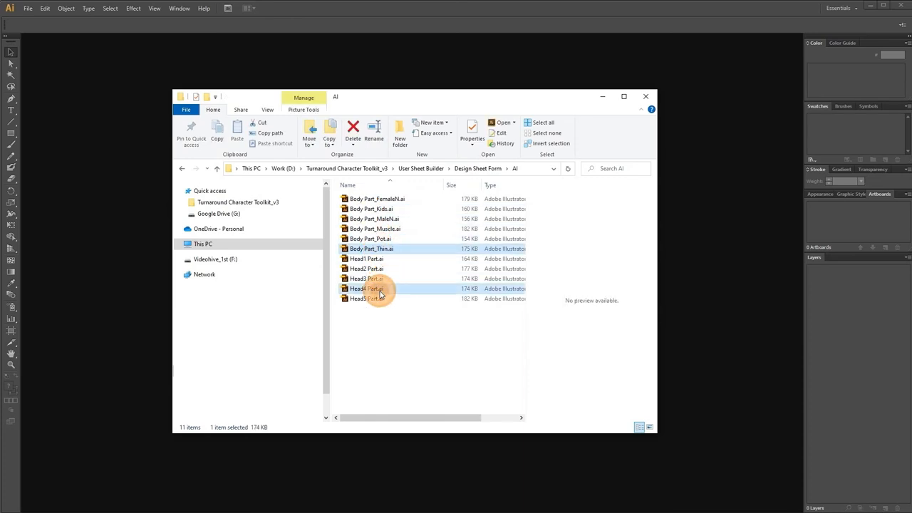
{"action": "left_click", "coordinate": [368, 288]}
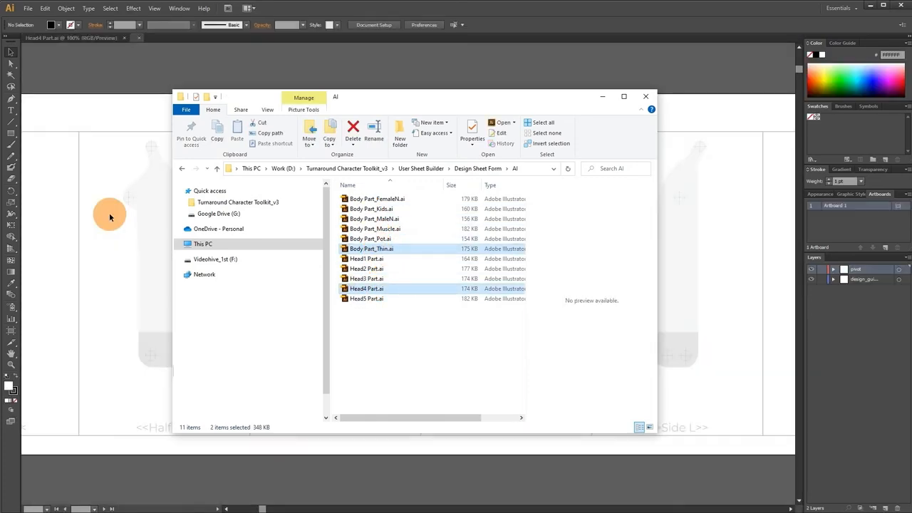
{"action": "double_click", "coordinate": [370, 248]}
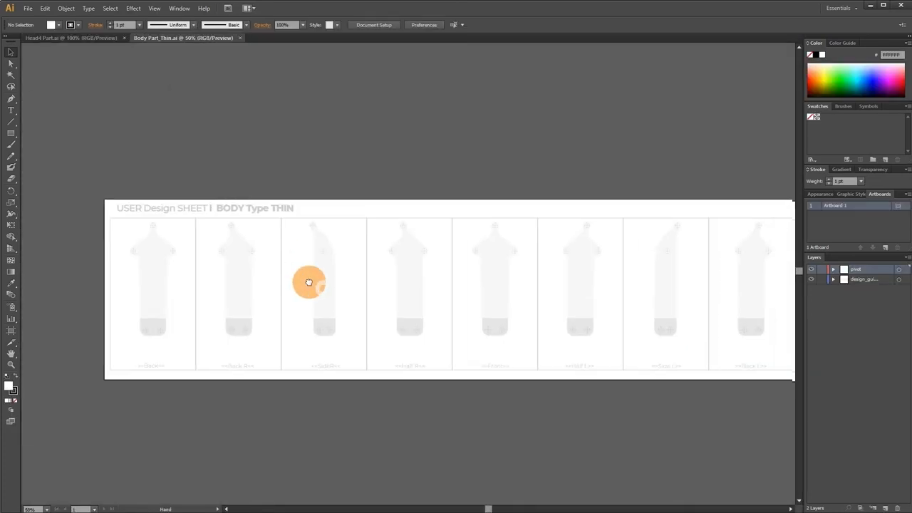
Step: Review the head sheet and reveal the coloured designs on all eight head views
{"action": "left_click", "coordinate": [71, 37]}
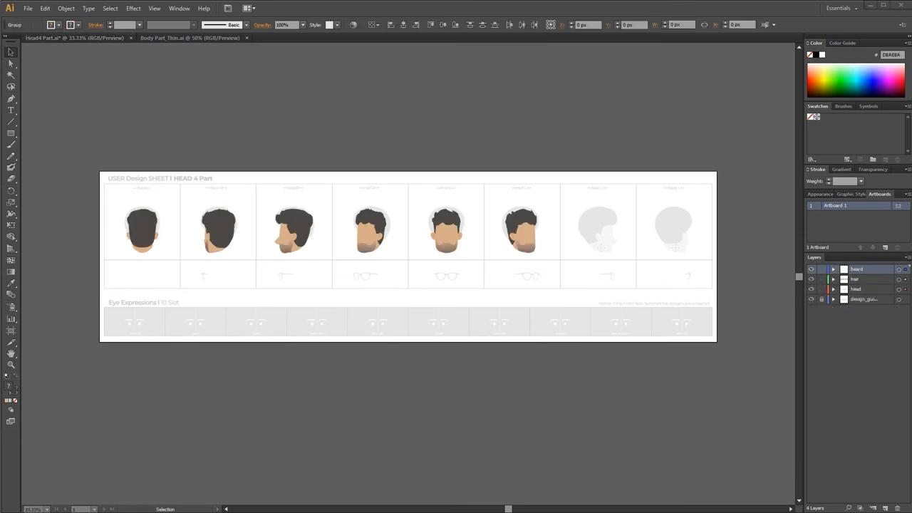
{"action": "left_click", "coordinate": [423, 353]}
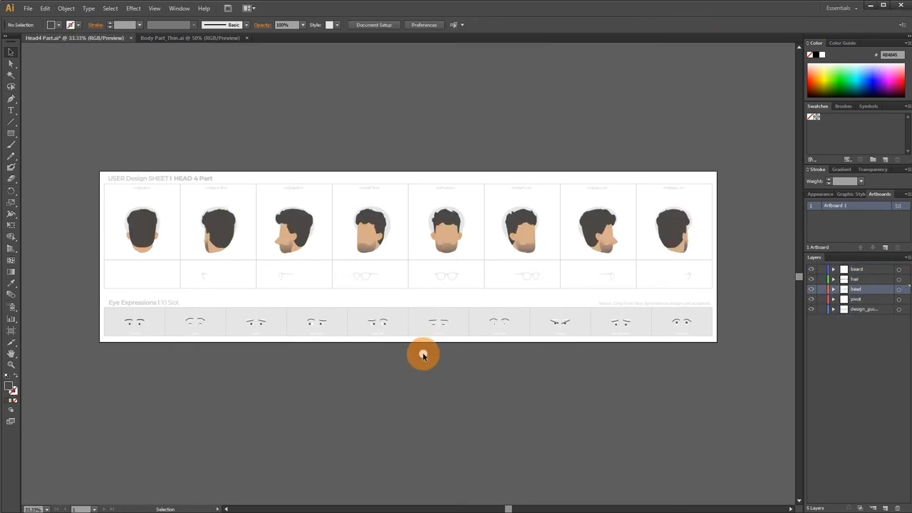
{"action": "left_click", "coordinate": [855, 299]}
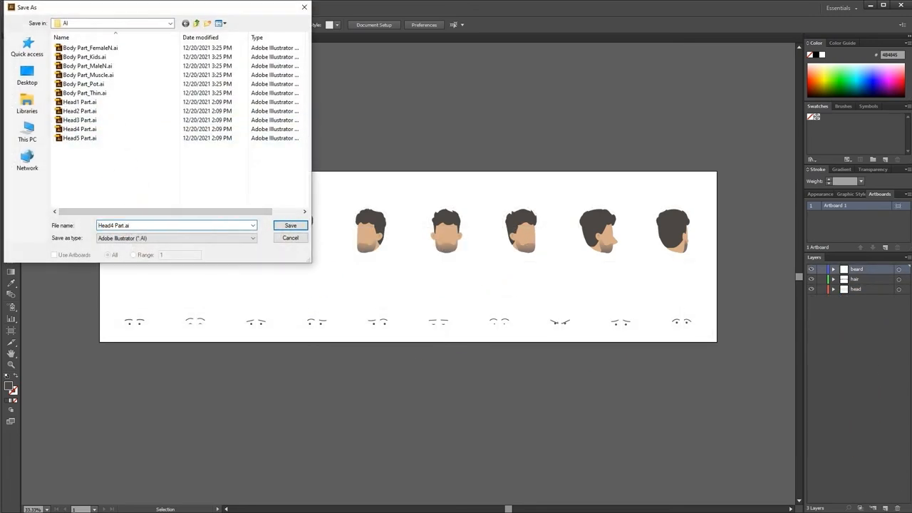
Step: Save the head sheet as a copy ending in -tutorial, then move to the thin body sheet
{"action": "type", "text": "-tutorial"}
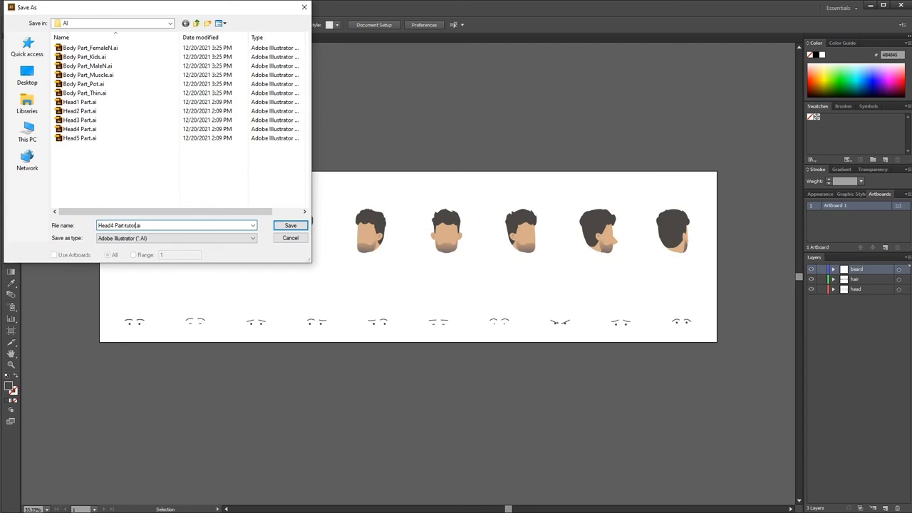
{"action": "left_click", "coordinate": [291, 226]}
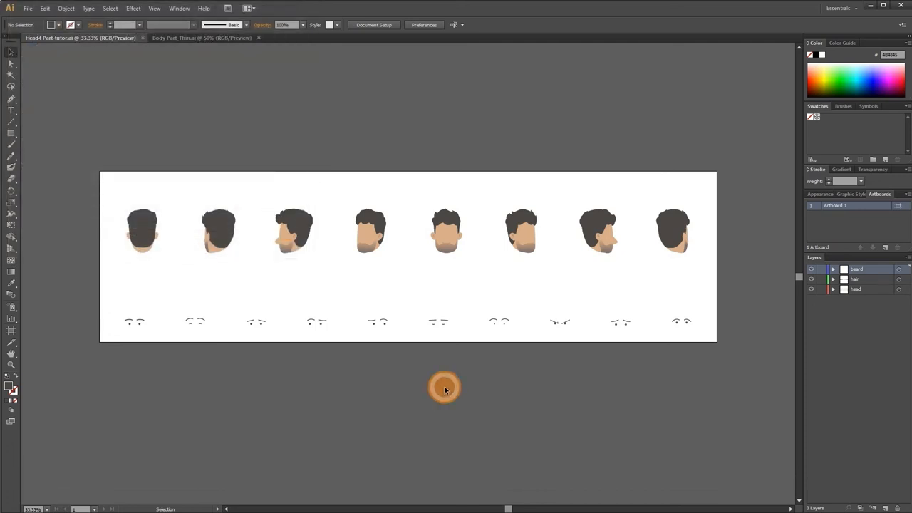
{"action": "left_click", "coordinate": [203, 37]}
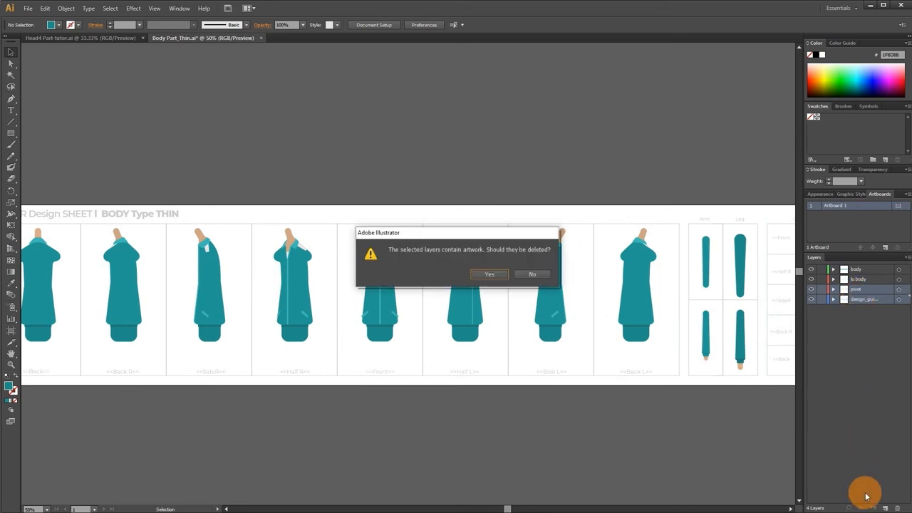
Step: Delete the body sheet's template layers and save it as Body_Part_Thin-tutorial.ai
{"action": "left_click", "coordinate": [489, 273]}
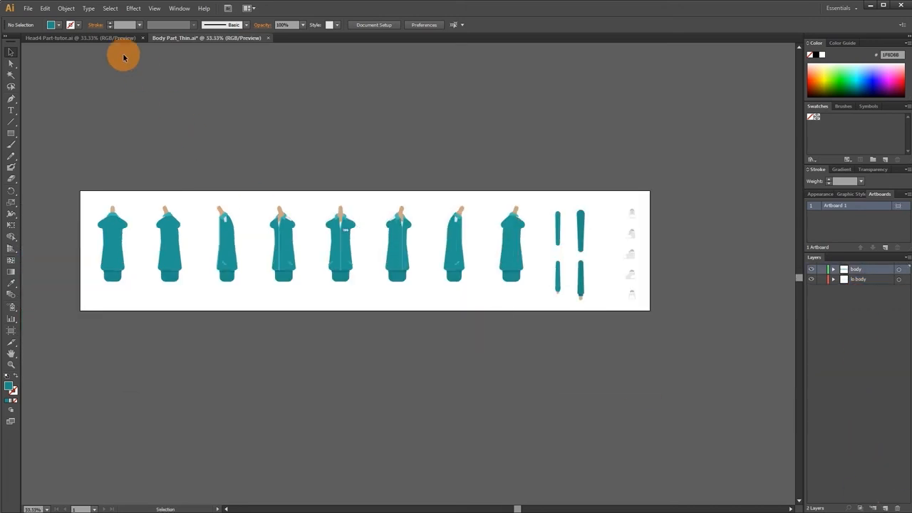
{"action": "key", "text": "ctrl+shift+s"}
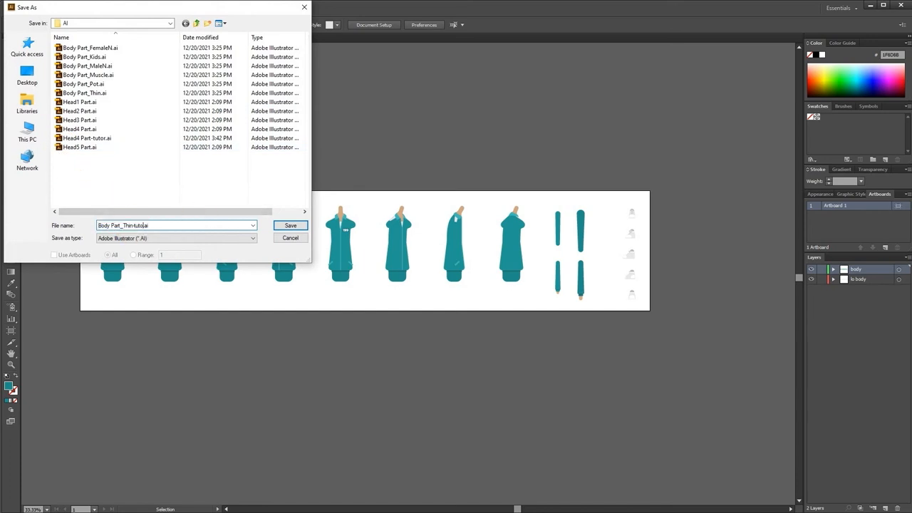
{"action": "left_click", "coordinate": [291, 225]}
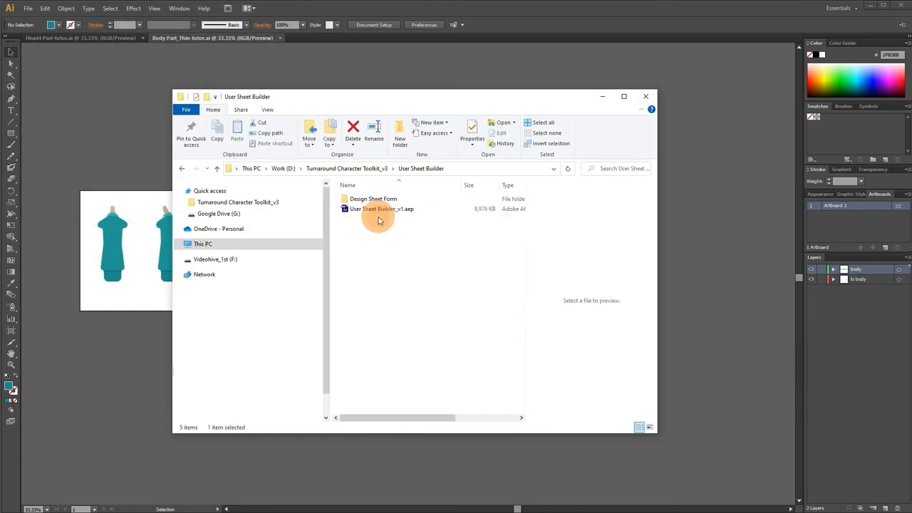
Step: Open User Sheet Builder_v1.aep in After Effects and start importing files
{"action": "double_click", "coordinate": [376, 208]}
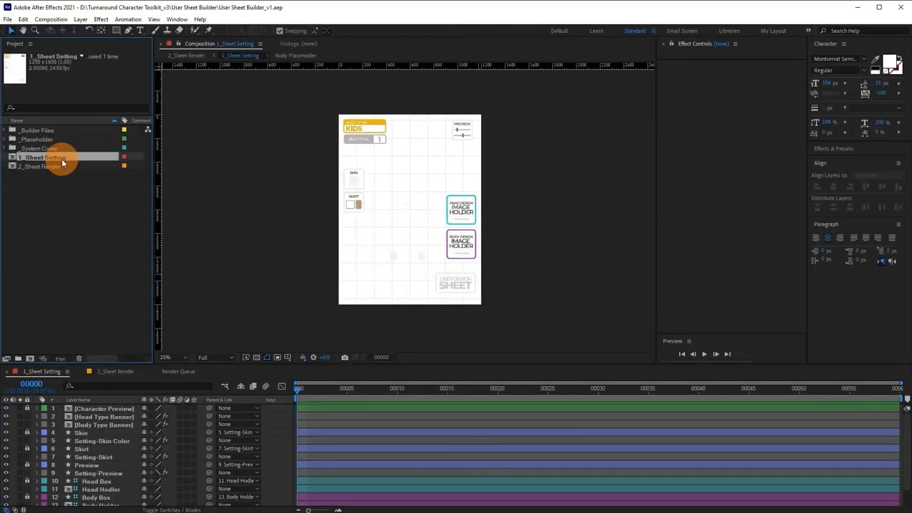
{"action": "left_click", "coordinate": [171, 356]}
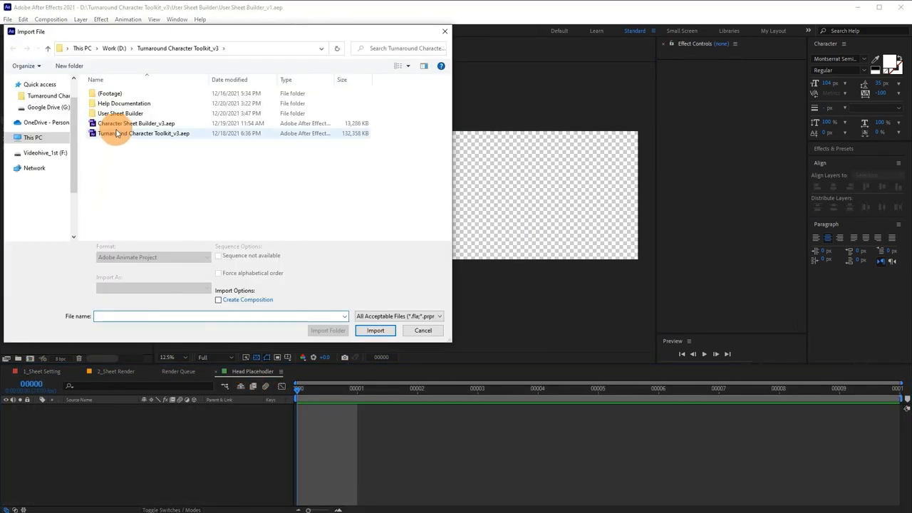
Step: Import the two -tutorial .ai sheets so the preview shows the teal-clothed character
{"action": "double_click", "coordinate": [119, 114]}
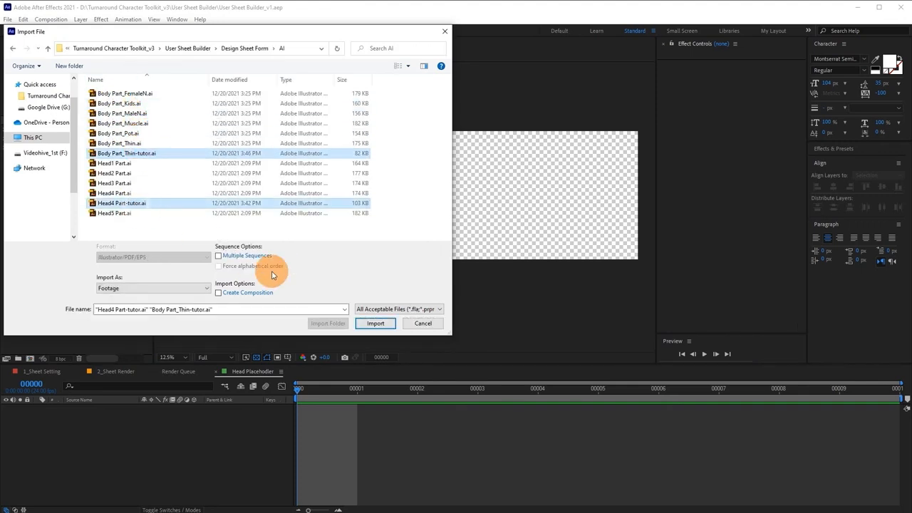
{"action": "left_click", "coordinate": [374, 322]}
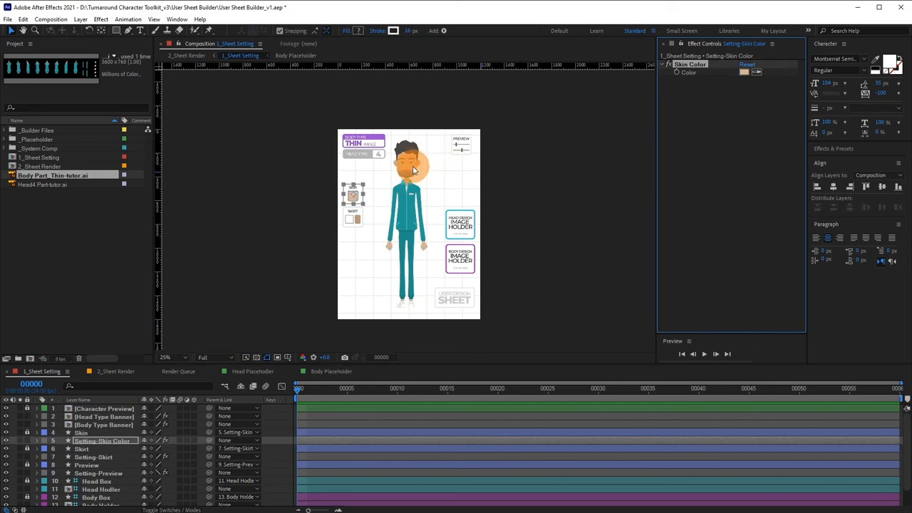
Step: Switch the Setting Preview layer's Turn Around view through BACK and HALF to check the design
{"action": "left_click", "coordinate": [96, 473]}
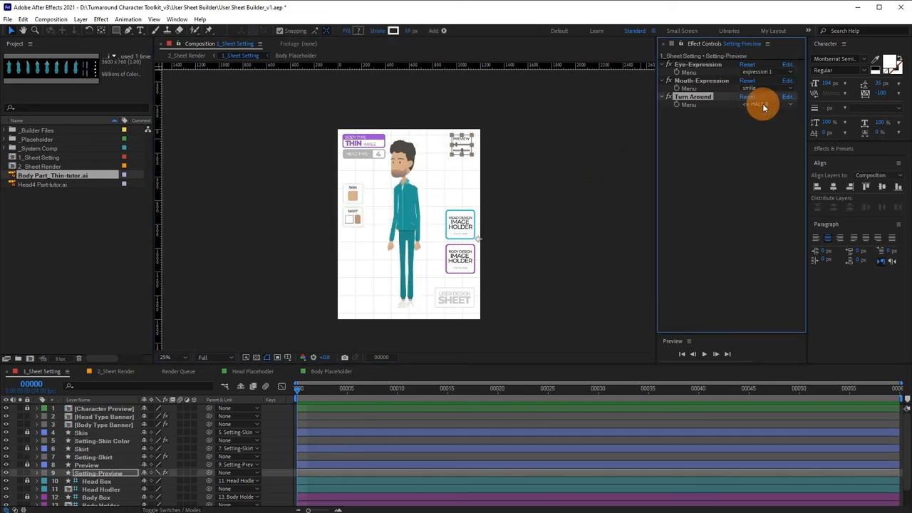
{"action": "left_click", "coordinate": [758, 104]}
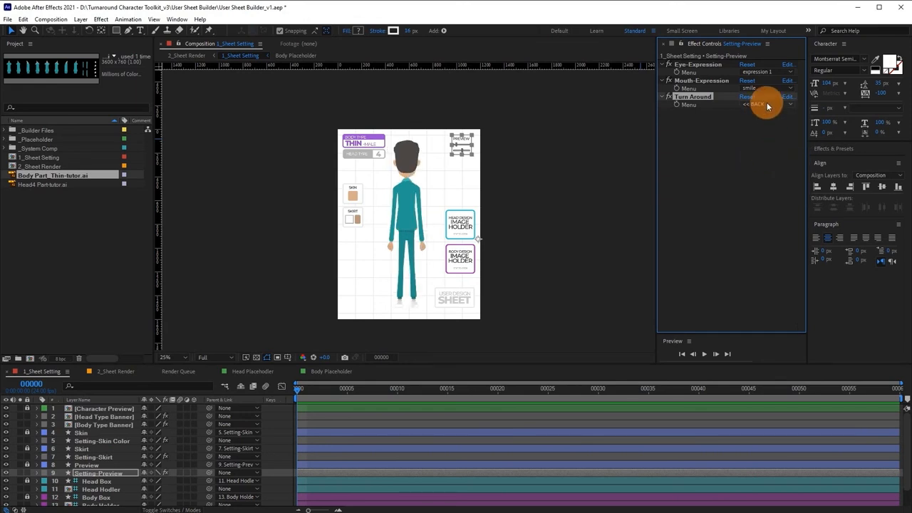
{"action": "left_click", "coordinate": [762, 106]}
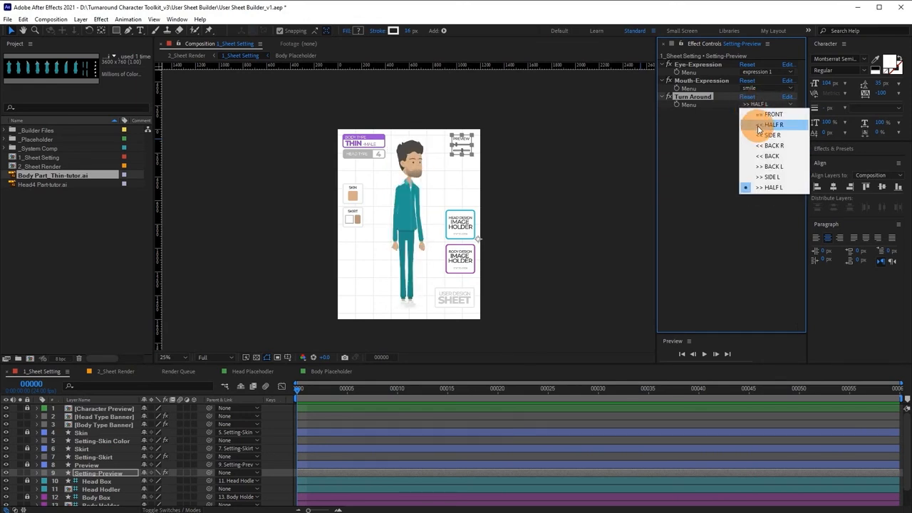
{"action": "left_click", "coordinate": [114, 370]}
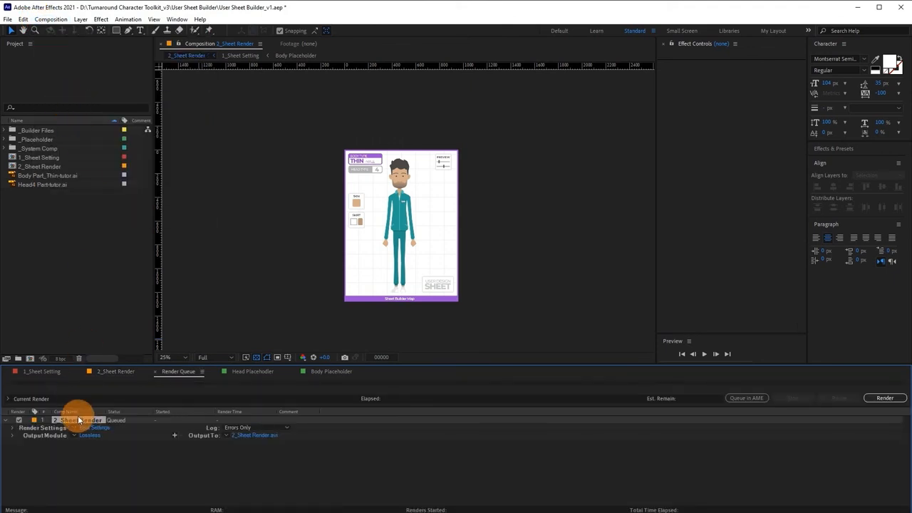
Step: Set the sheet render output to QuickTime, RGB + Alpha, Animation codec, audio off
{"action": "left_click", "coordinate": [89, 434]}
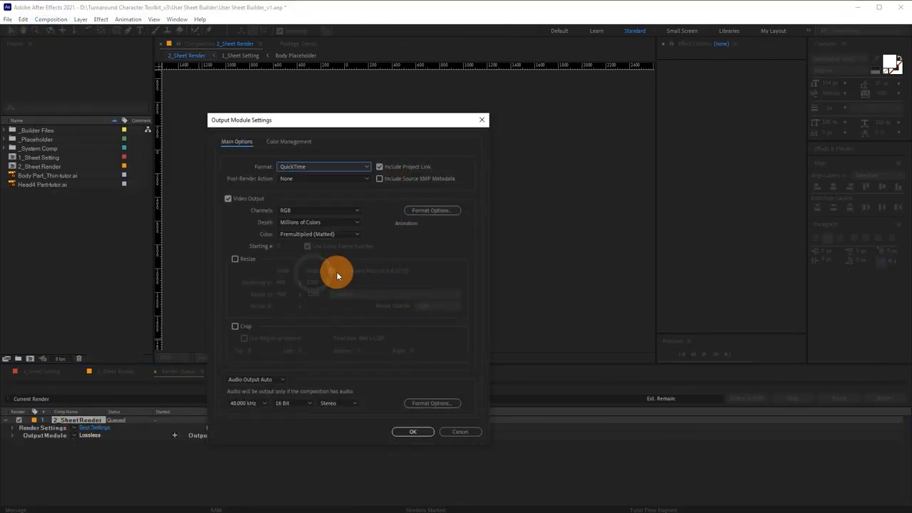
{"action": "left_click", "coordinate": [319, 209]}
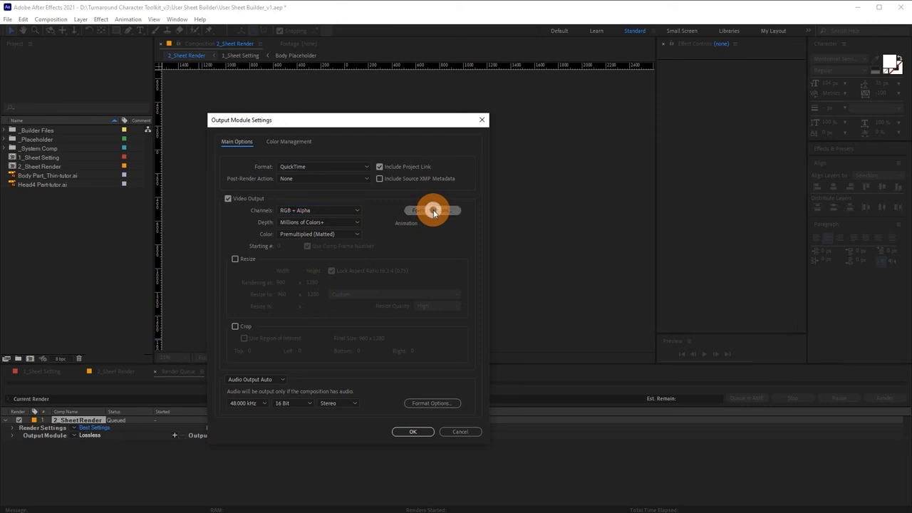
{"action": "left_click", "coordinate": [434, 211]}
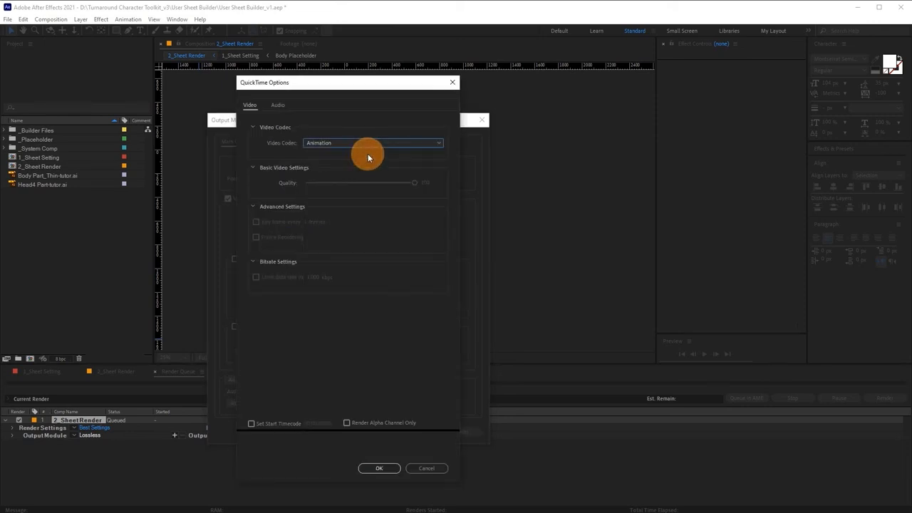
{"action": "left_click", "coordinate": [379, 468]}
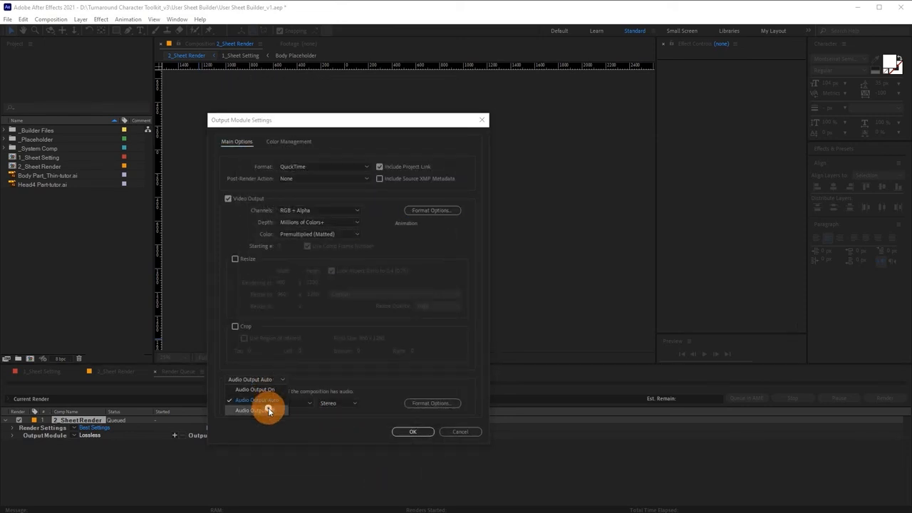
{"action": "left_click", "coordinate": [413, 431]}
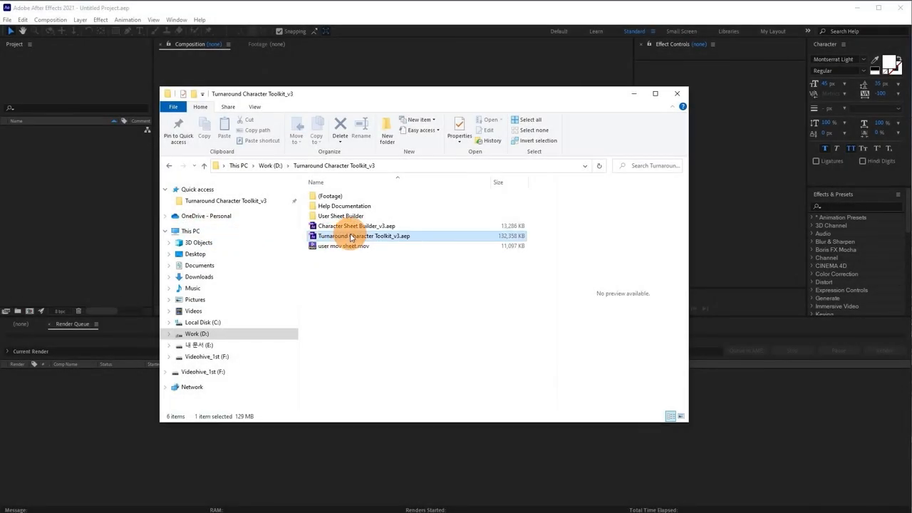
Step: Open Turnaround Character Toolkit_v3.aep and import user mov sheet.mov into the sheet composition
{"action": "double_click", "coordinate": [363, 237]}
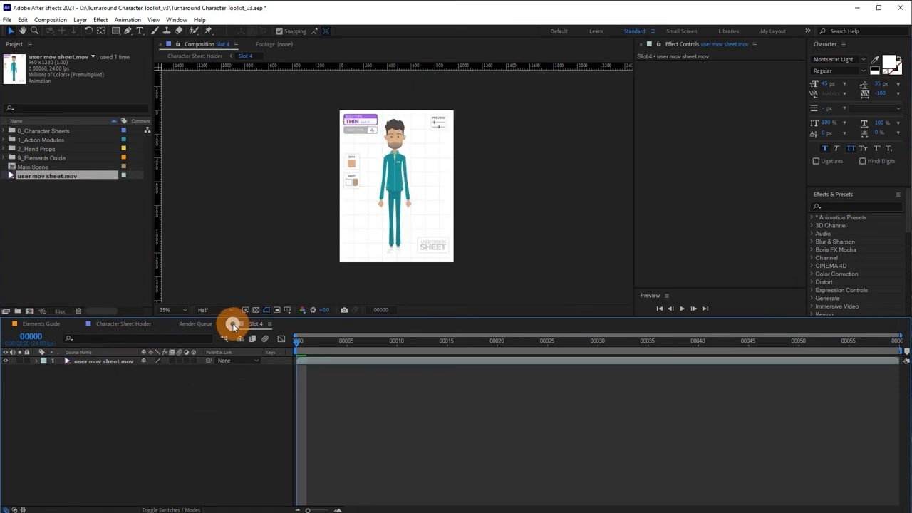
{"action": "left_click", "coordinate": [195, 323]}
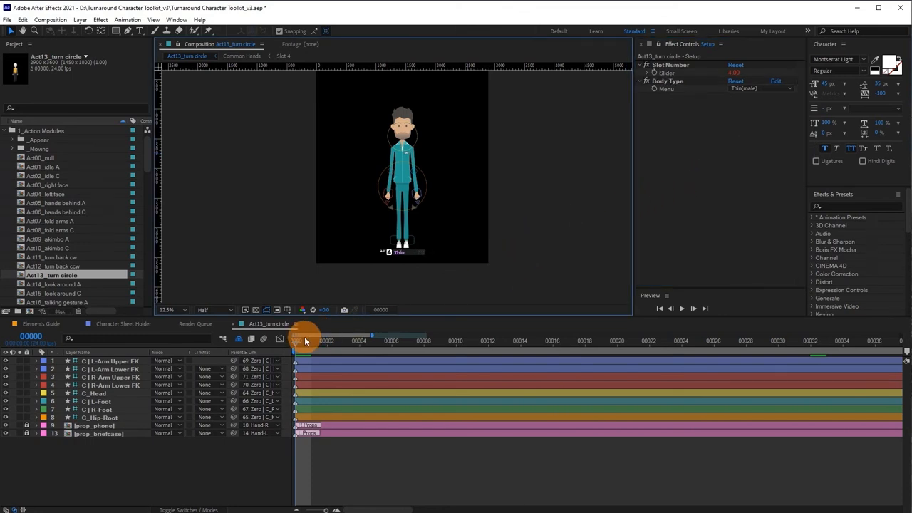
Step: Scrub the Act13_turn circle timeline to preview the character turning front to back
{"action": "left_click_drag", "start_coordinate": [305, 339], "coordinate": [581, 339]}
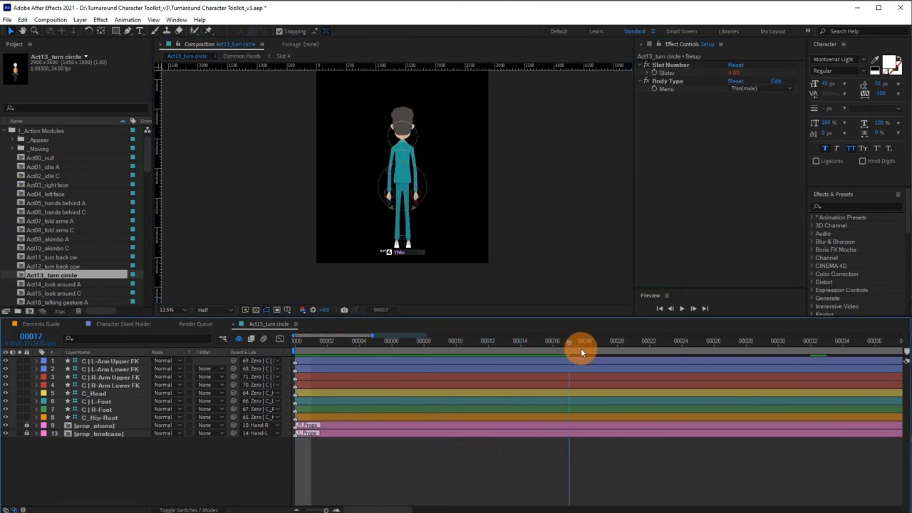